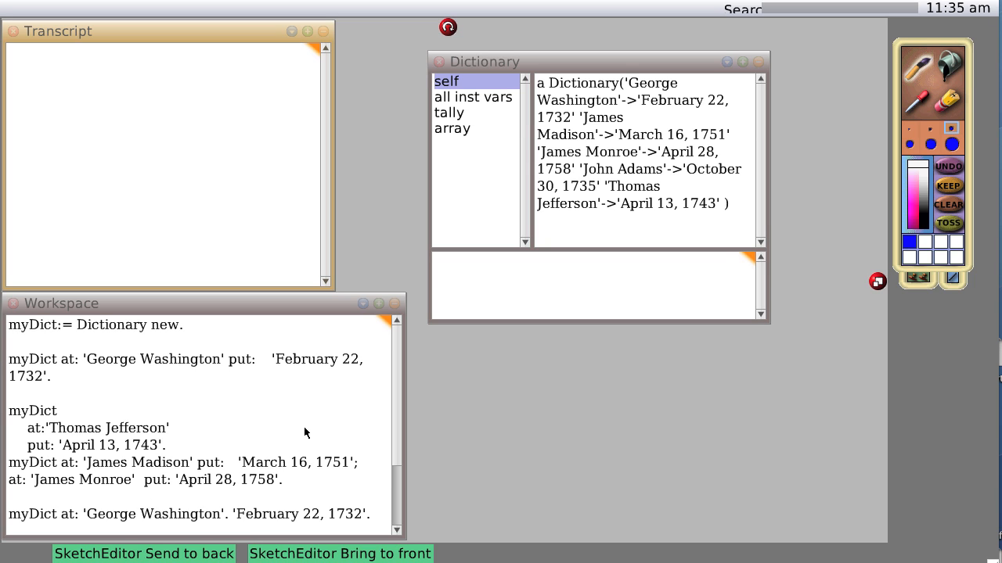
mouse_move(380, 480)
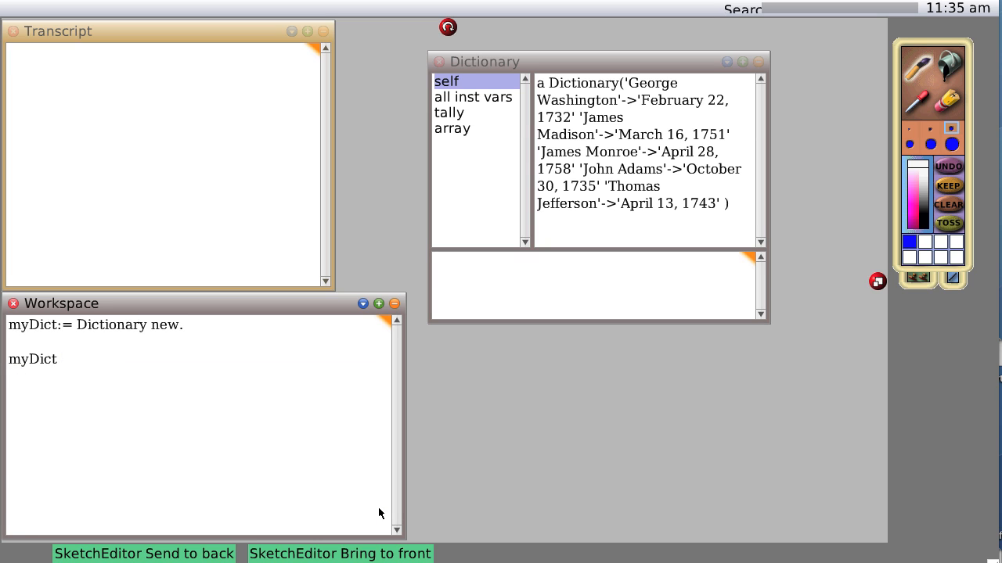
- Extend the second Workspace line to read 'myDict do: [:values'
click(59, 359)
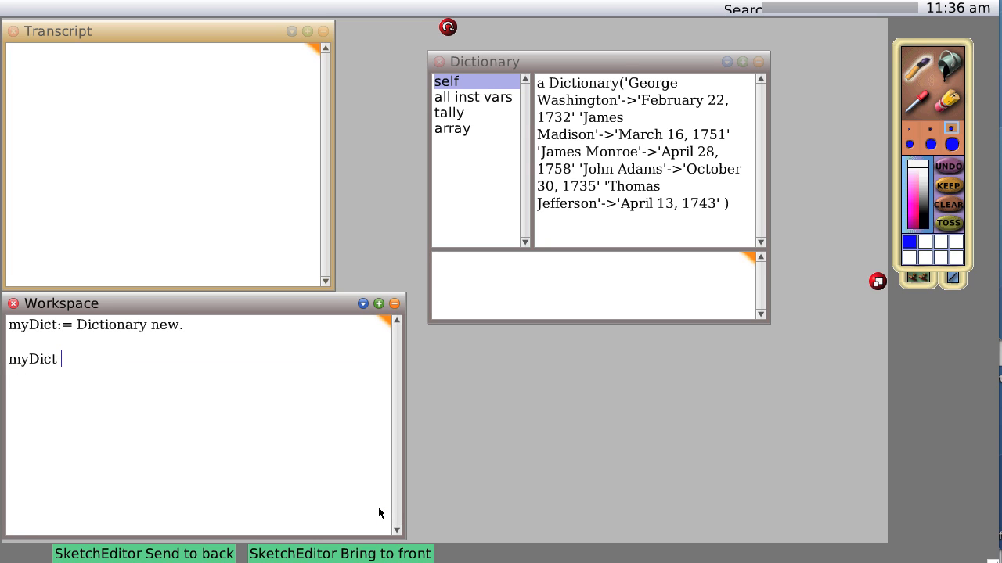
text(size)
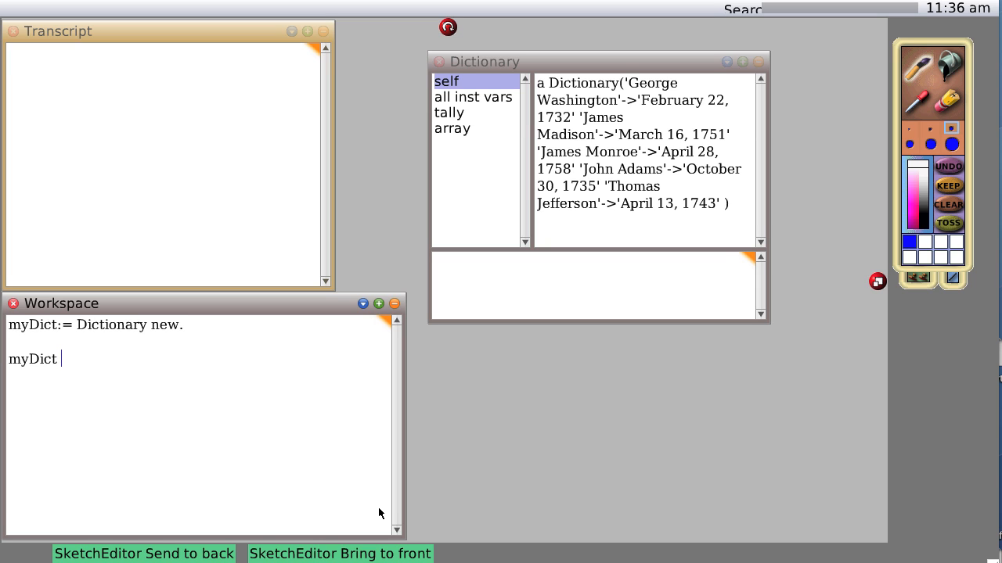
text(d)
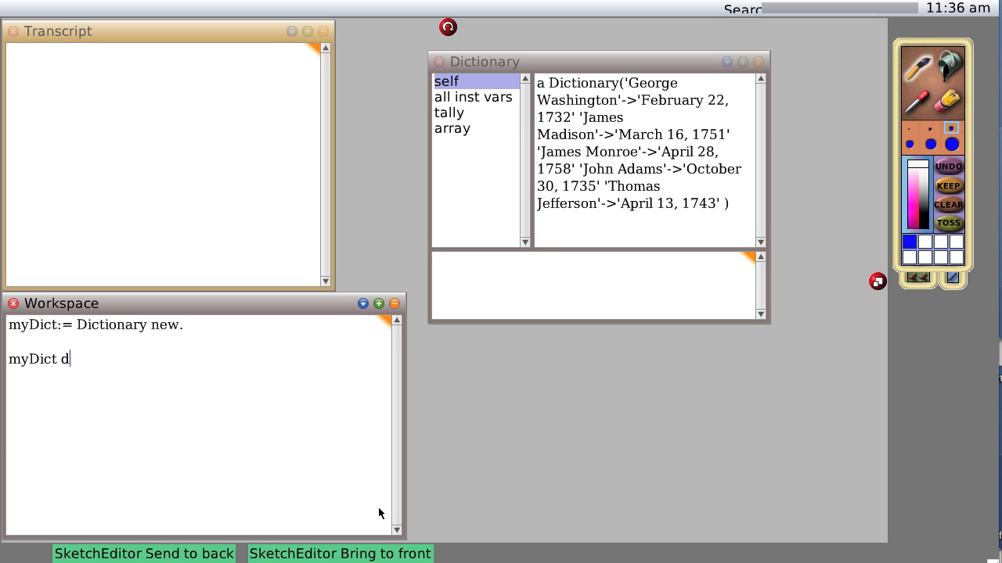
text(o:)
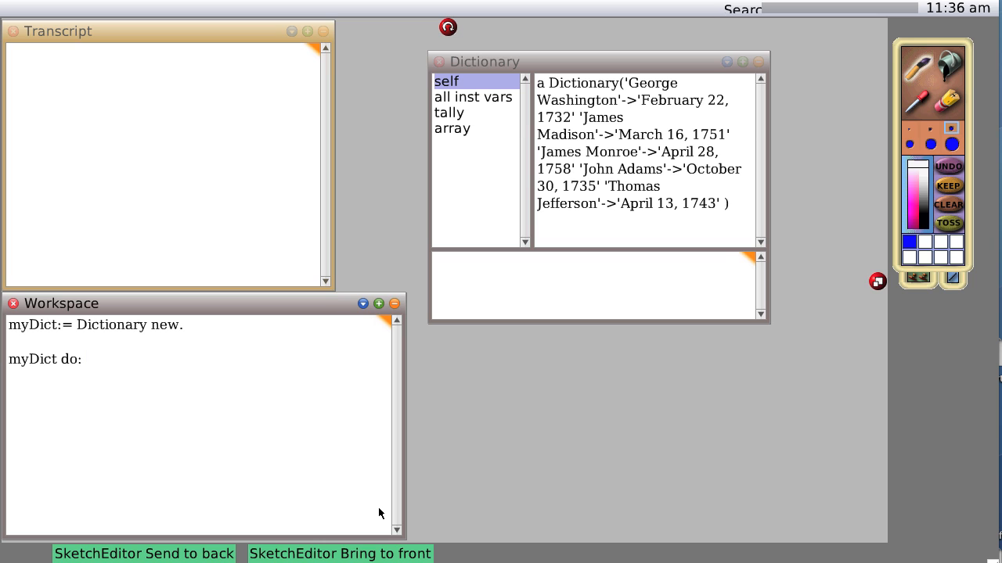
text([)
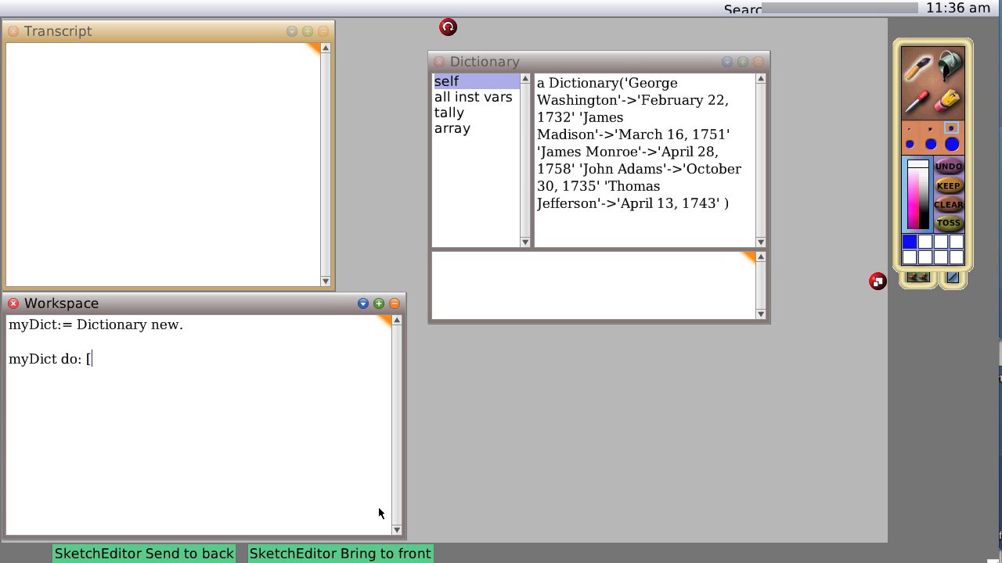
text(:)
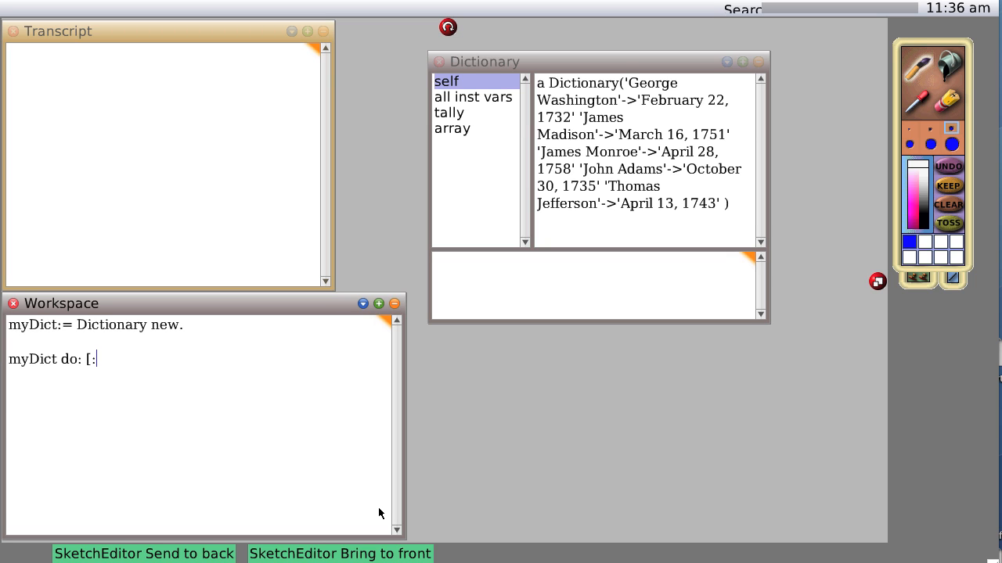
text(values)
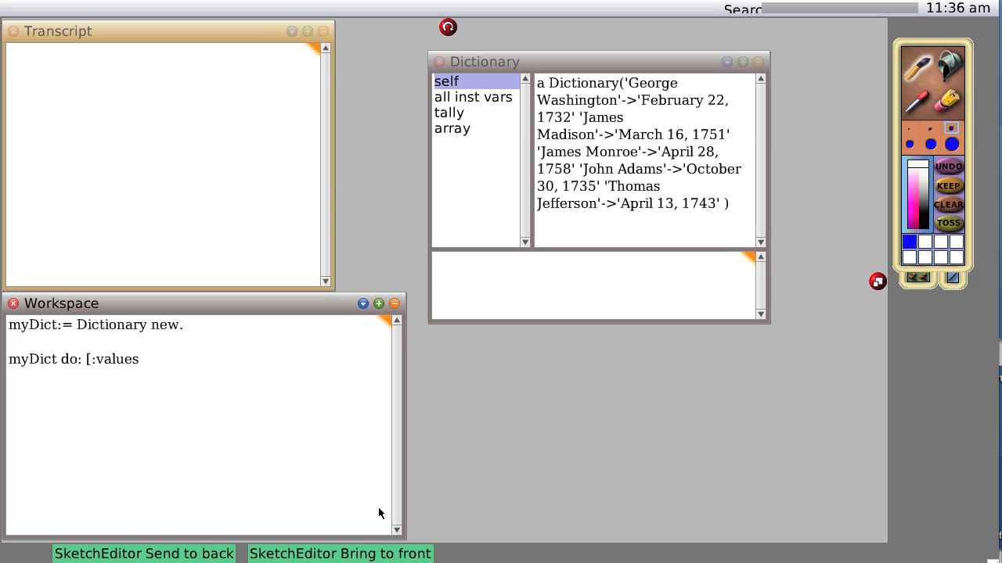
- Complete the statement as 'myDict do: [:value| Transcript show: value;cr.].'
click(141, 359)
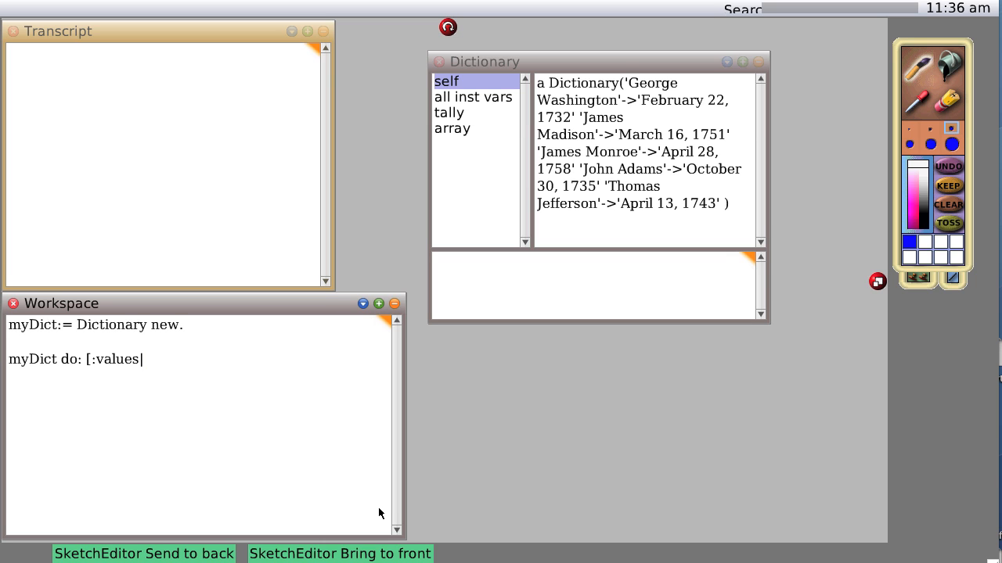
mouse_move(33, 353)
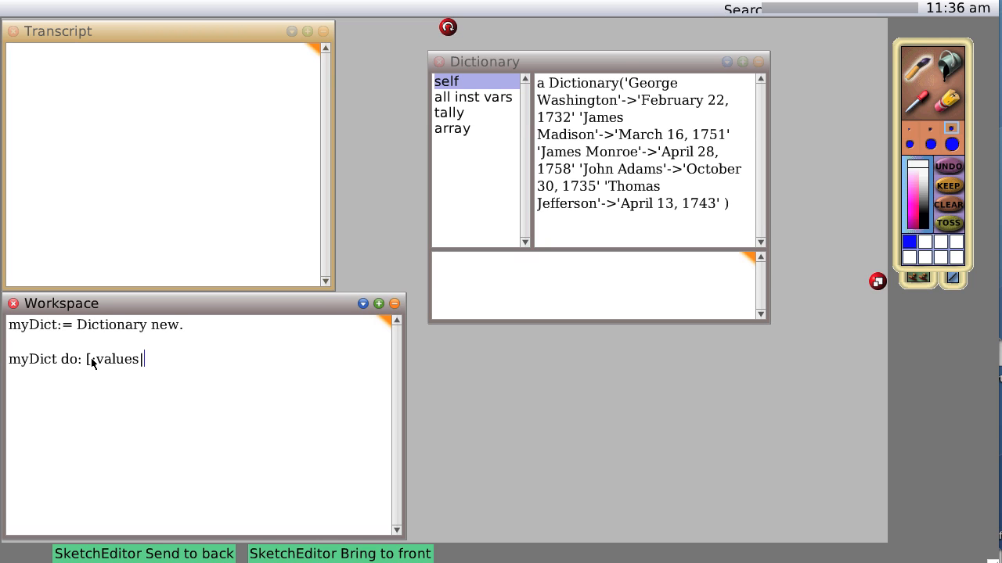
text(:)
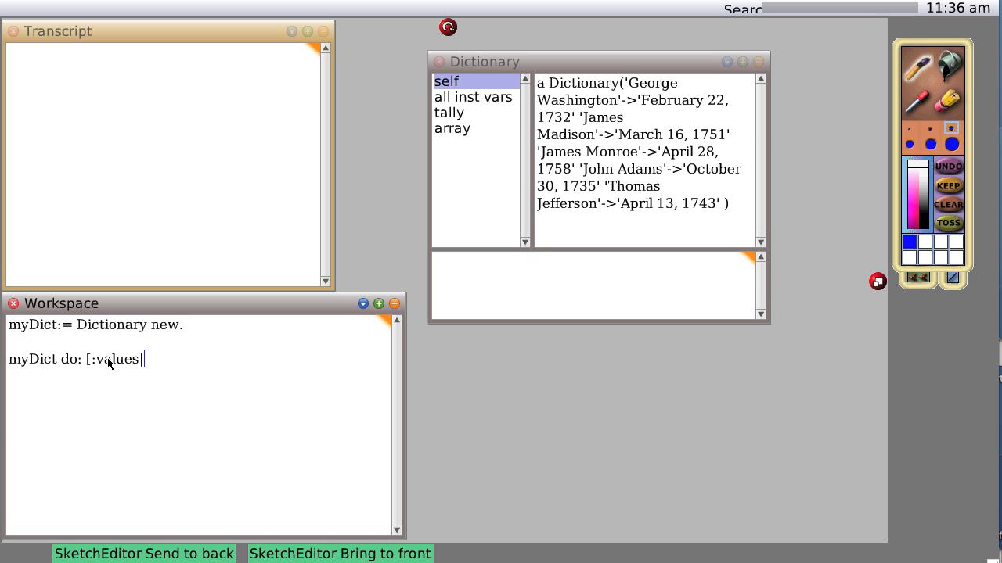
mouse_move(154, 363)
text( T)
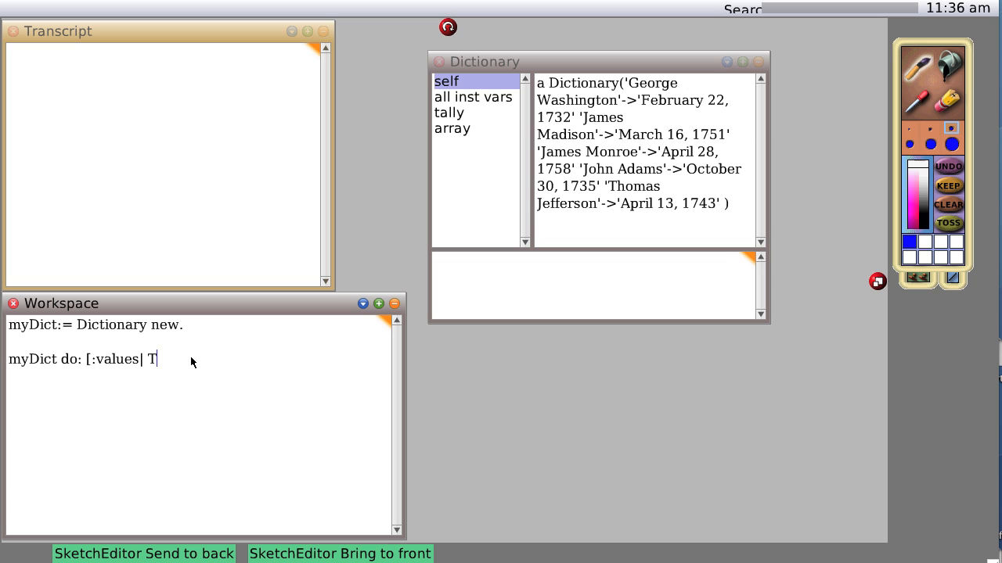
text(ranscript)
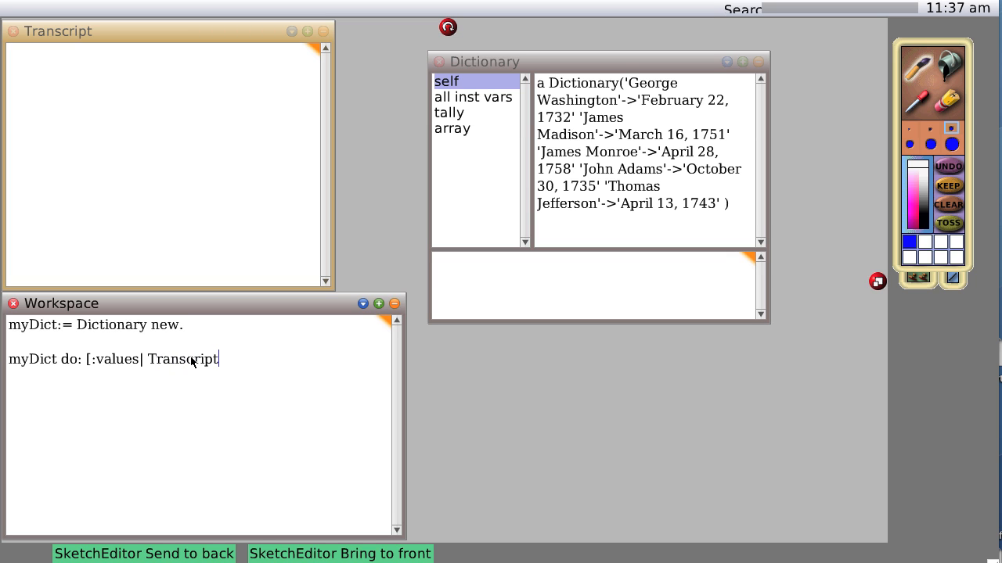
text(show: val)
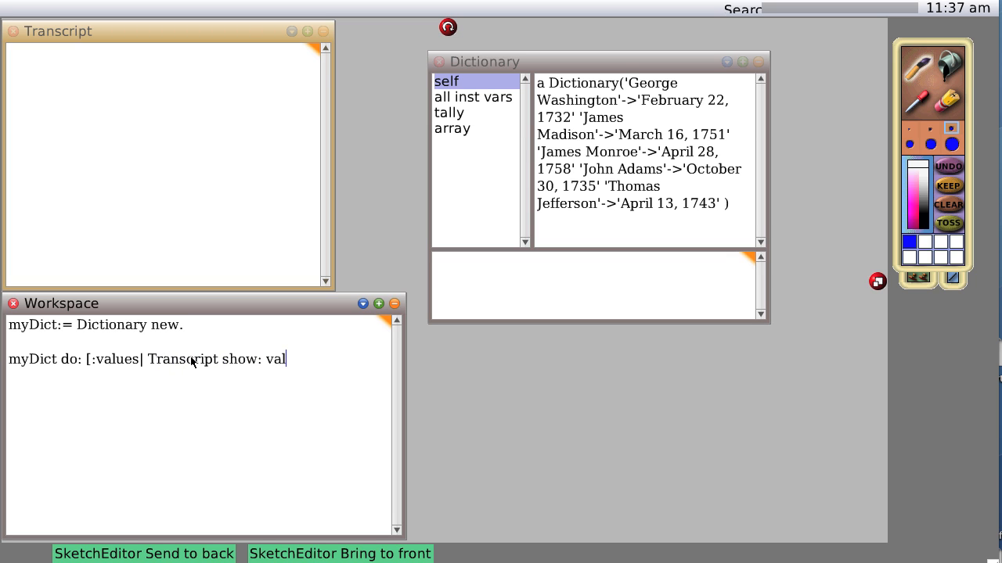
text(ue)
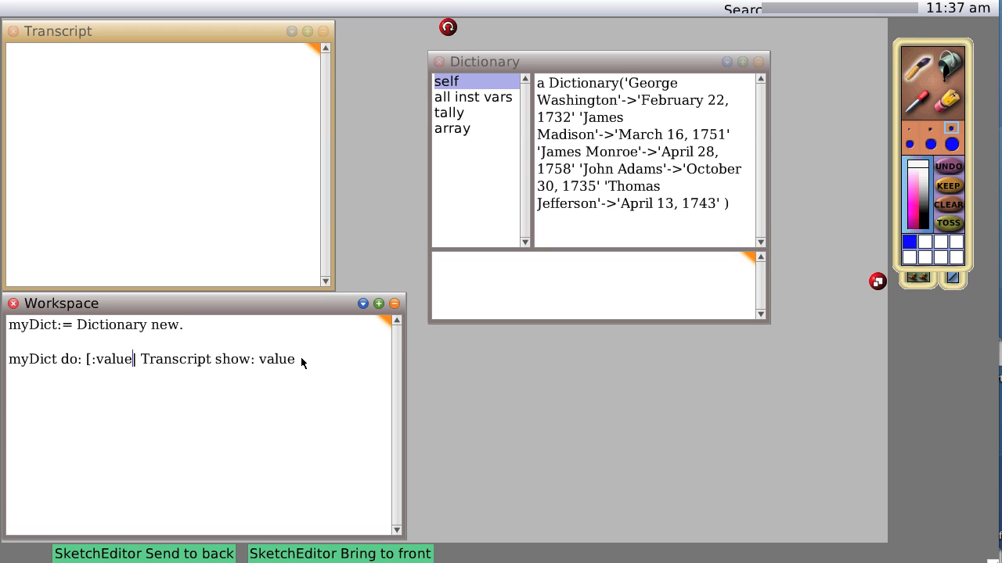
text(cr)
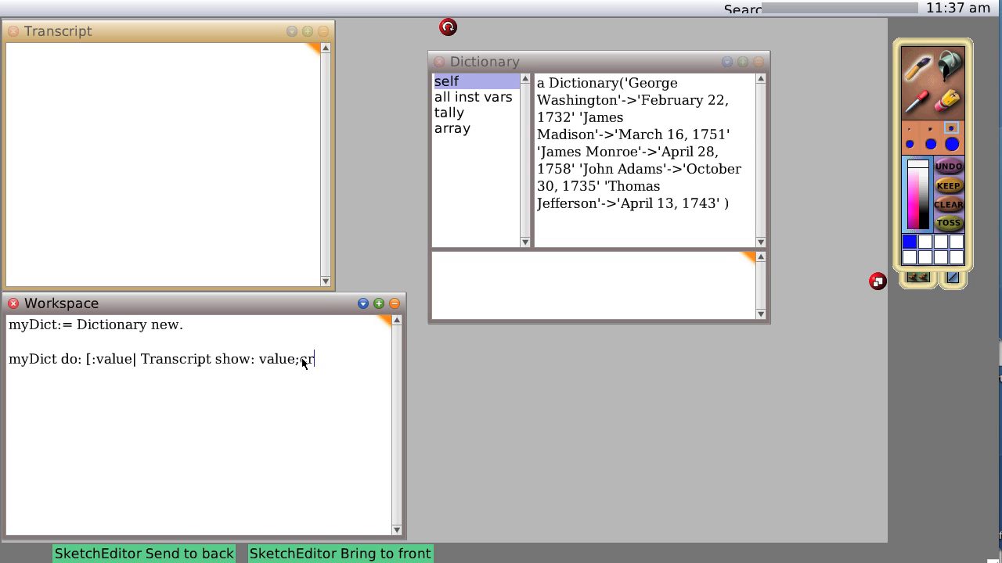
text(.)
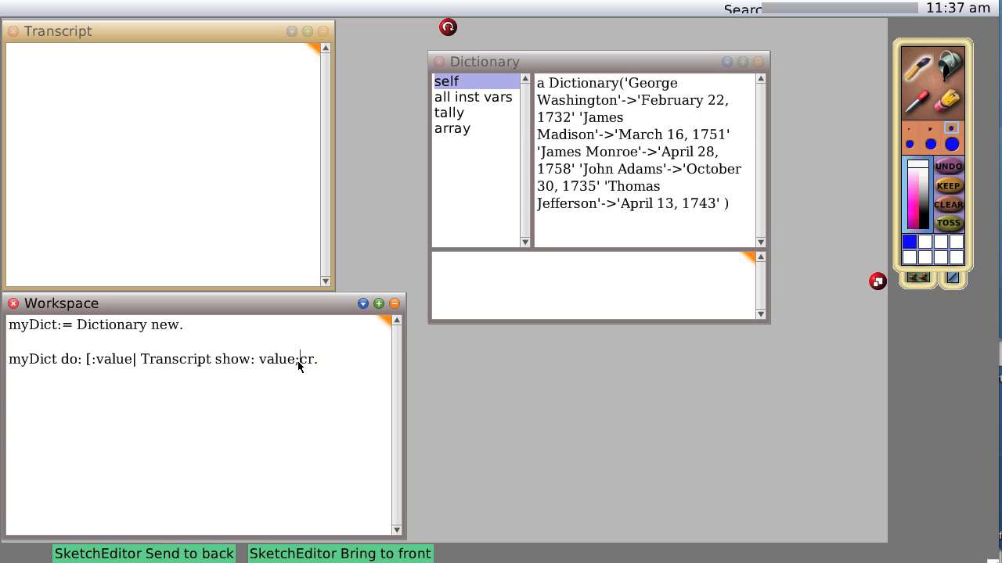
double_click(306, 359)
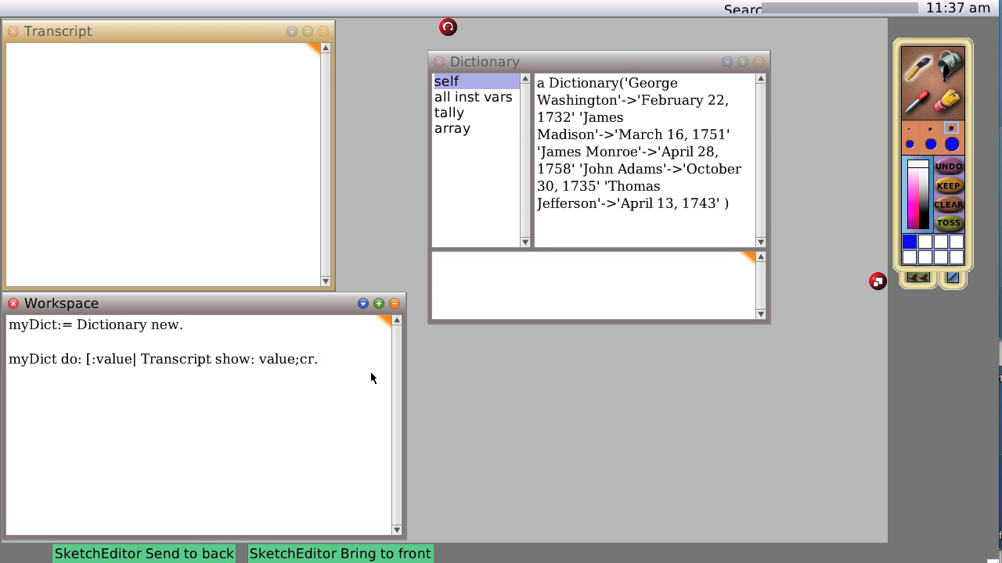
text(].)
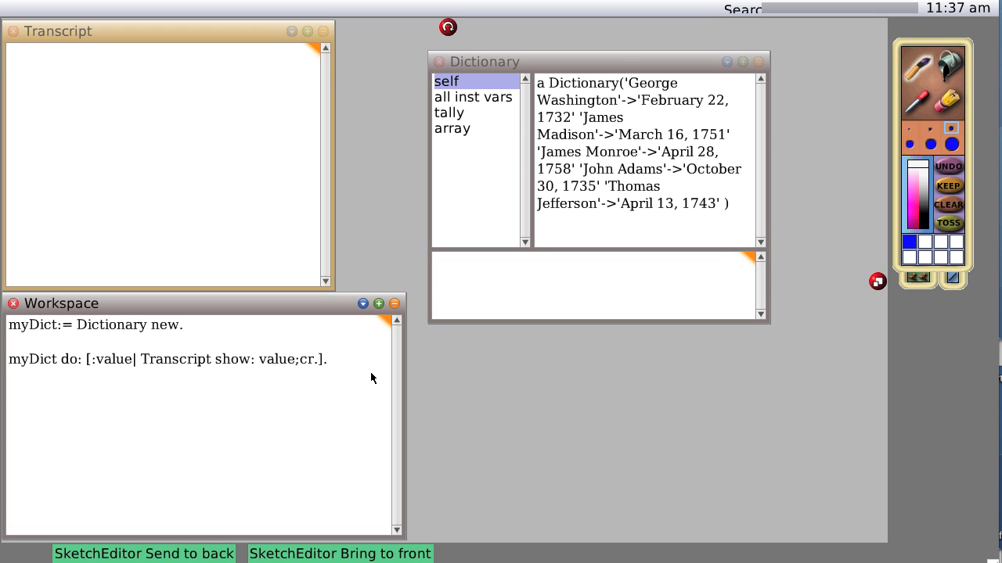
- Select and evaluate the do: loop to print the five birth dates
click(327, 360)
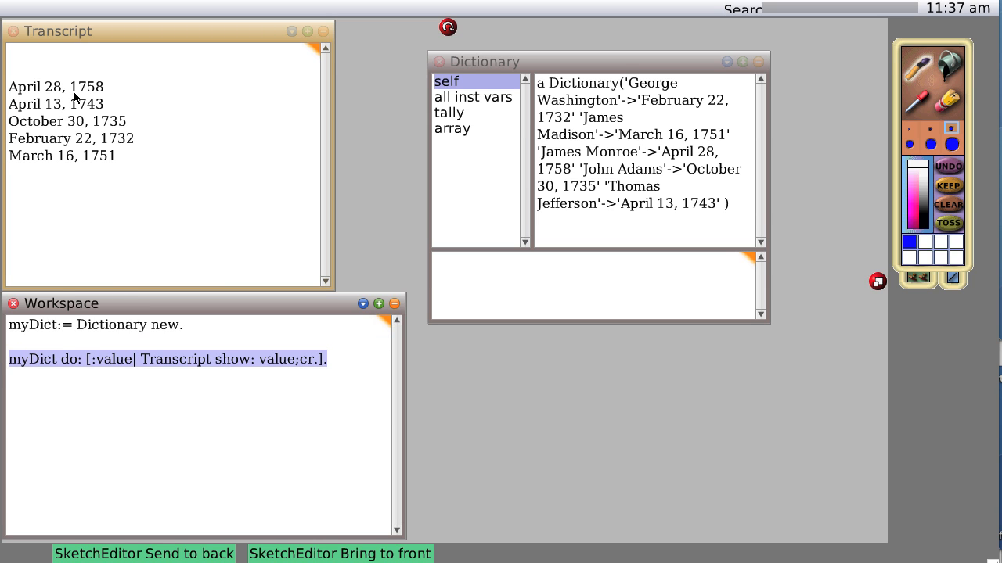
mouse_move(70, 118)
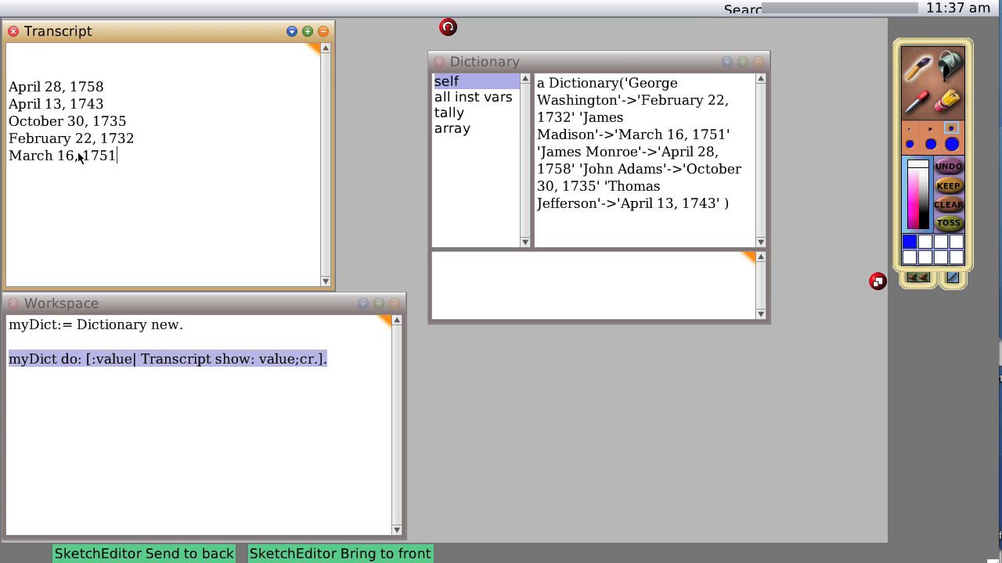
mouse_move(140, 190)
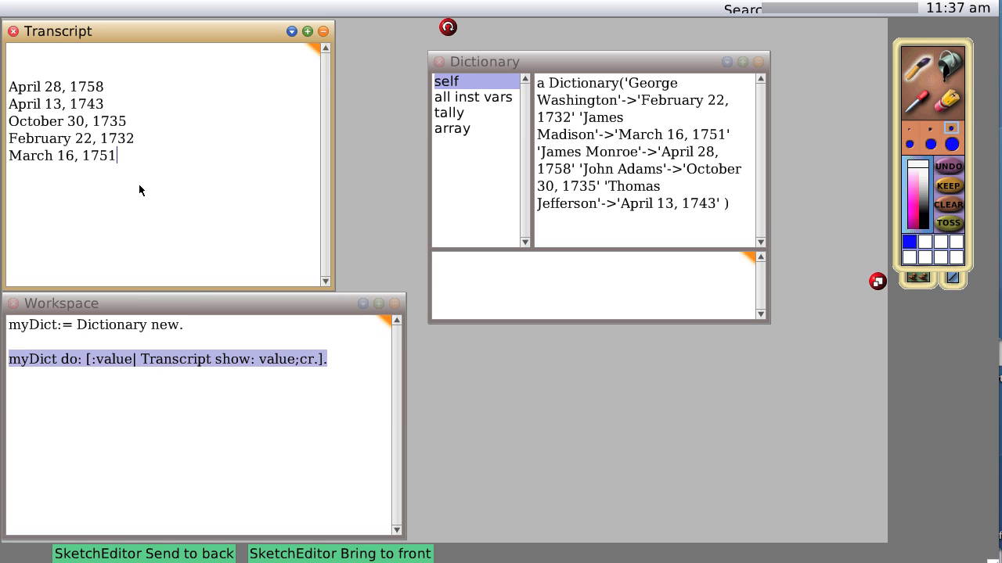
mouse_move(132, 197)
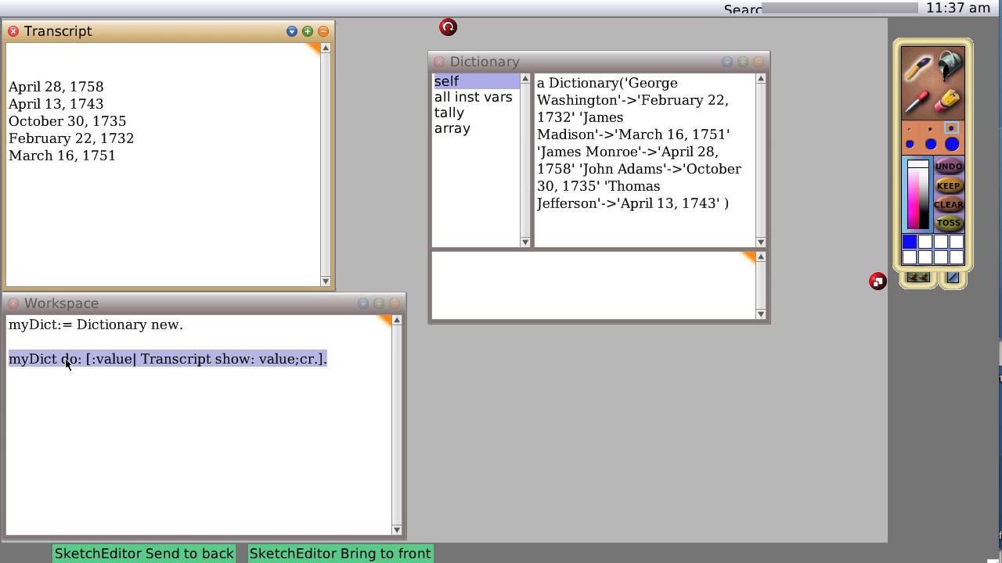
- Change do: to keysDo: so the loop prints the five names
click(69, 359)
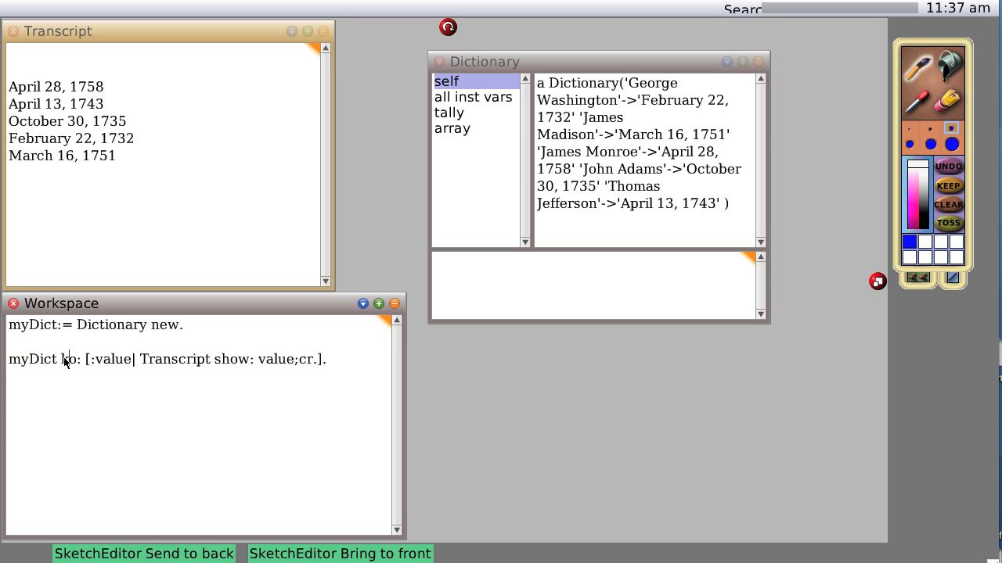
text(keysD)
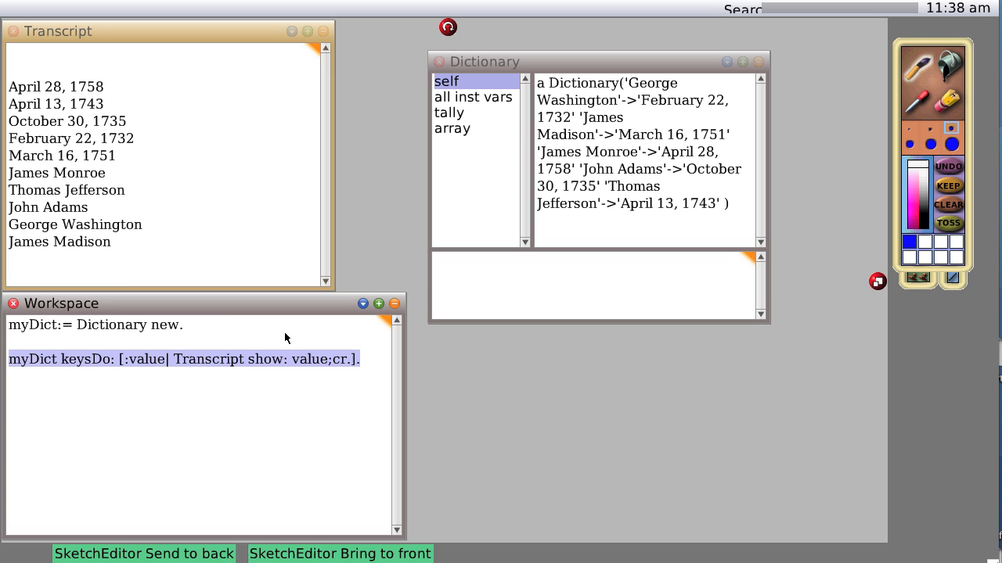
mouse_move(93, 182)
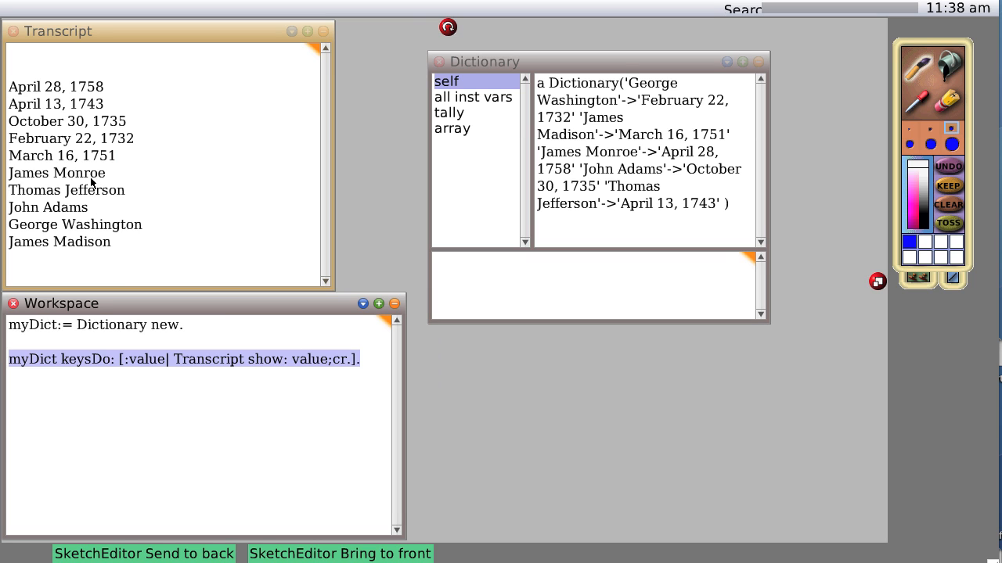
mouse_move(85, 155)
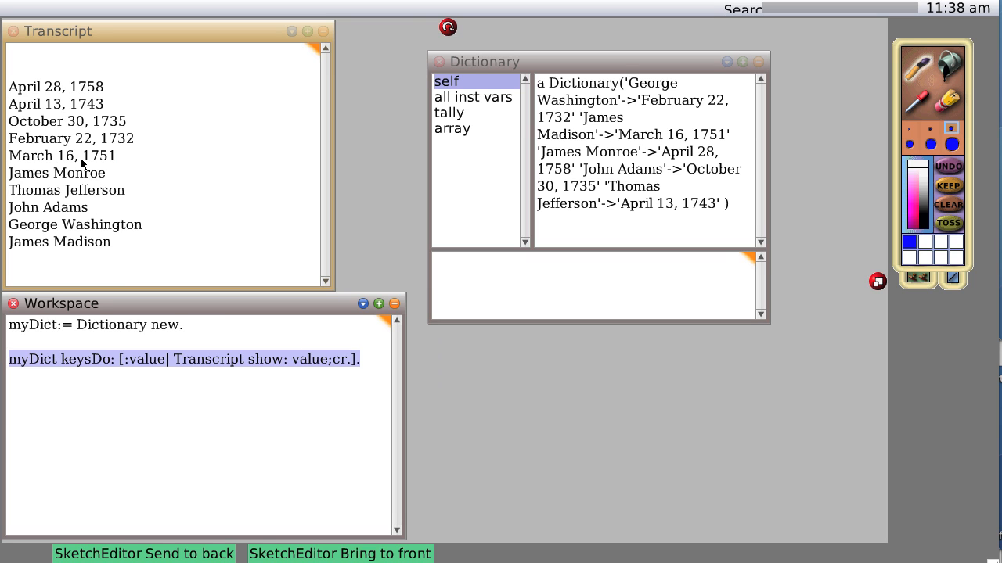
mouse_move(72, 181)
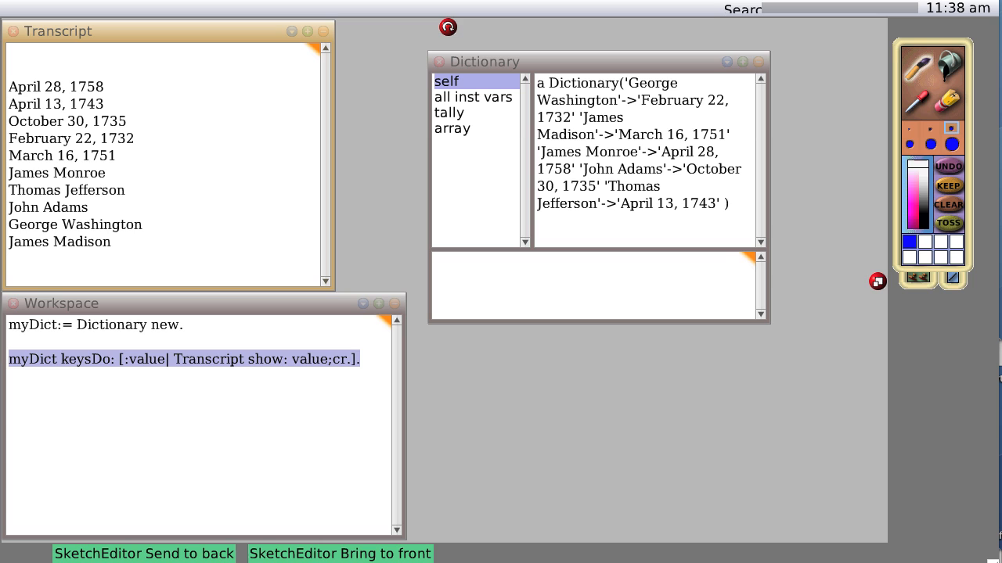
mouse_move(223, 215)
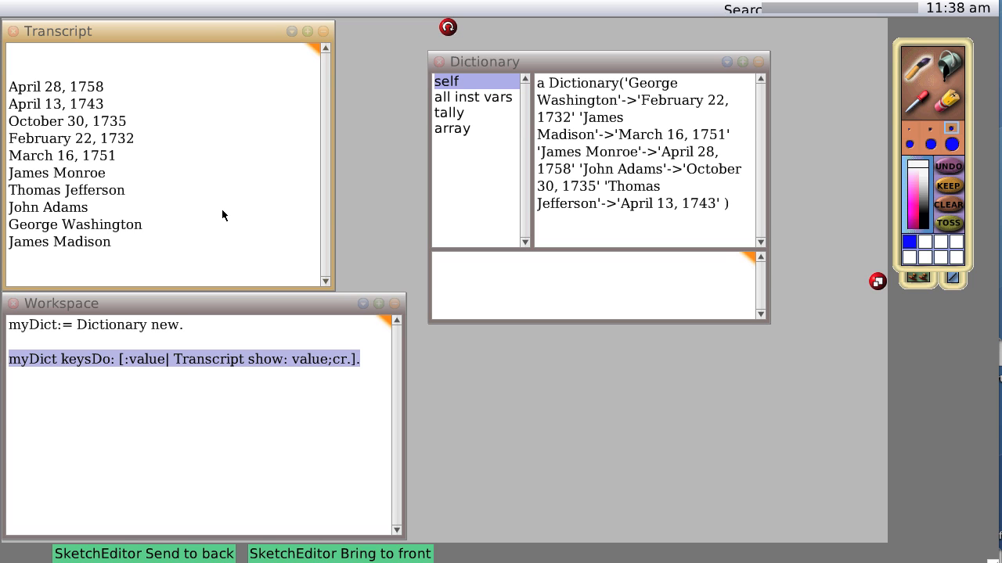
mouse_move(626, 88)
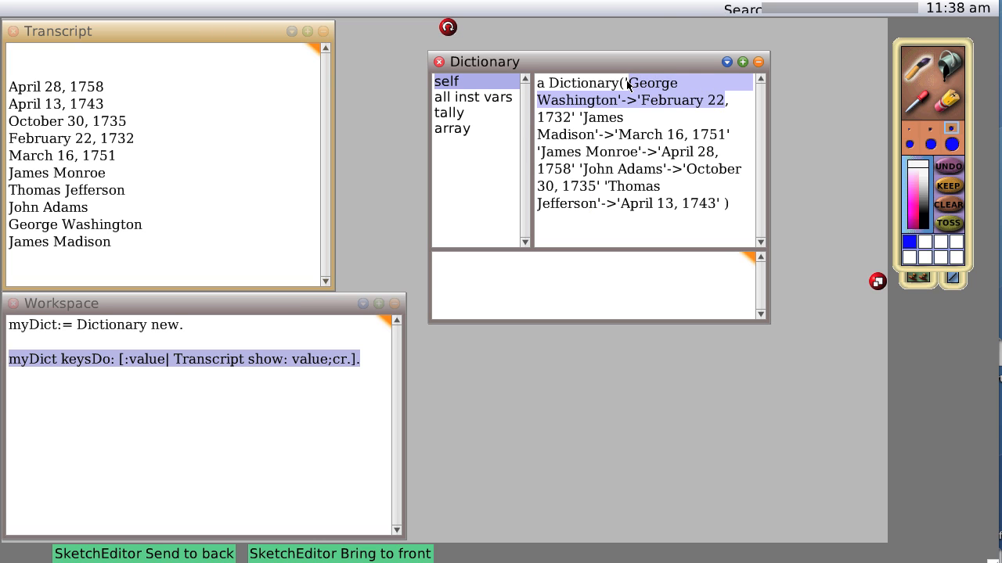
mouse_move(609, 127)
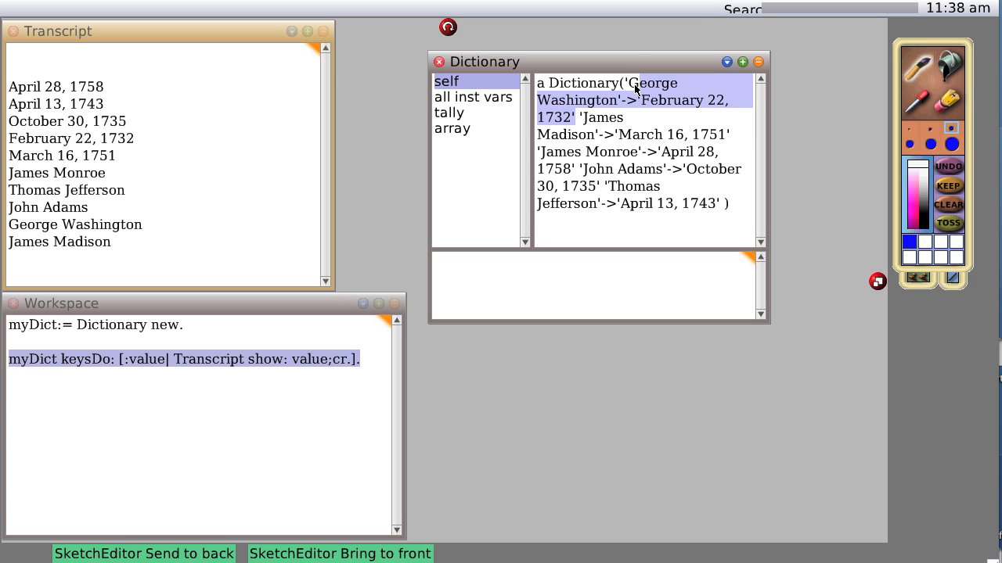
mouse_move(10, 456)
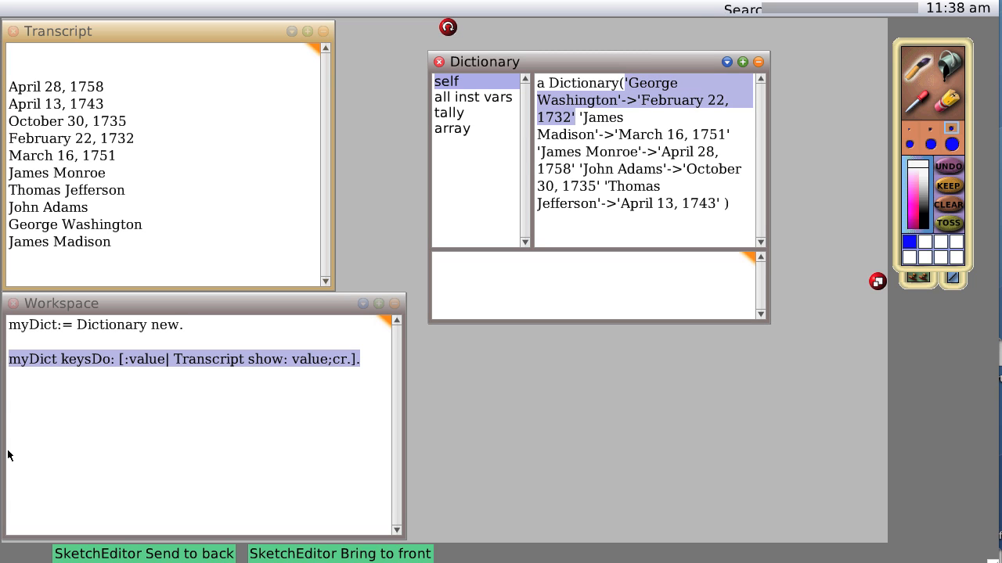
mouse_move(93, 362)
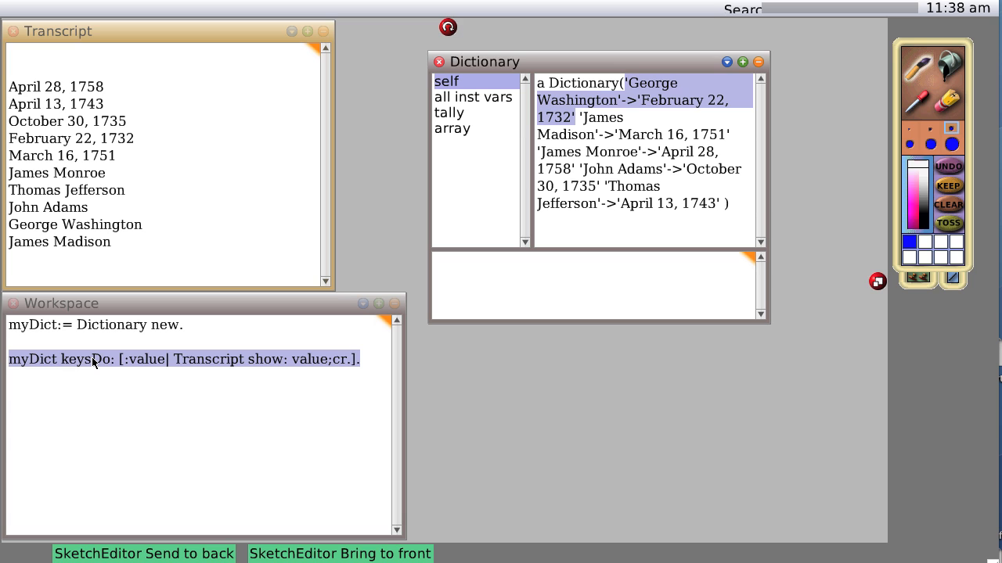
- Replace 'keys' with 'associations' so the message reads associationsDo:
click(91, 360)
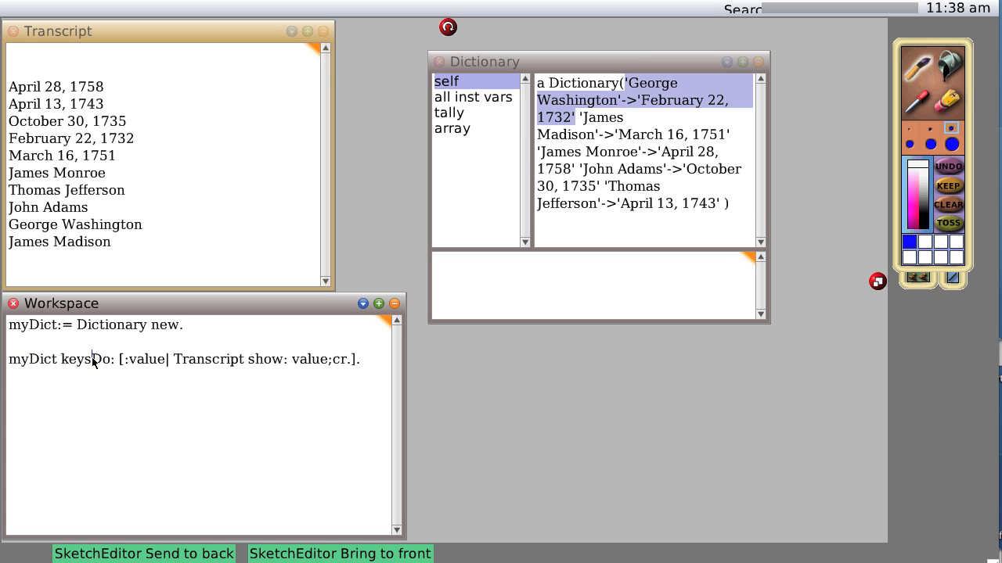
double_click(76, 359)
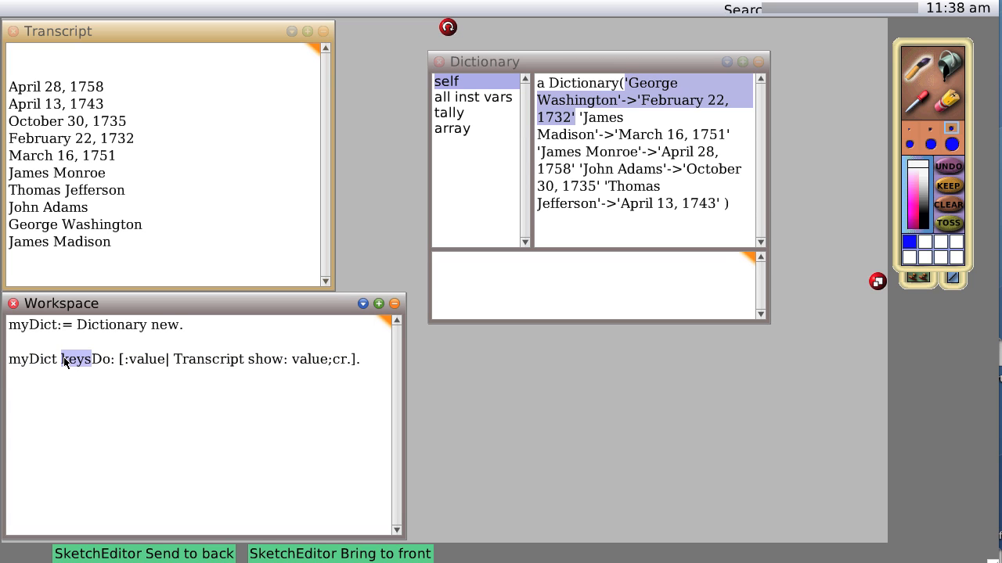
text(assocuatuibs)
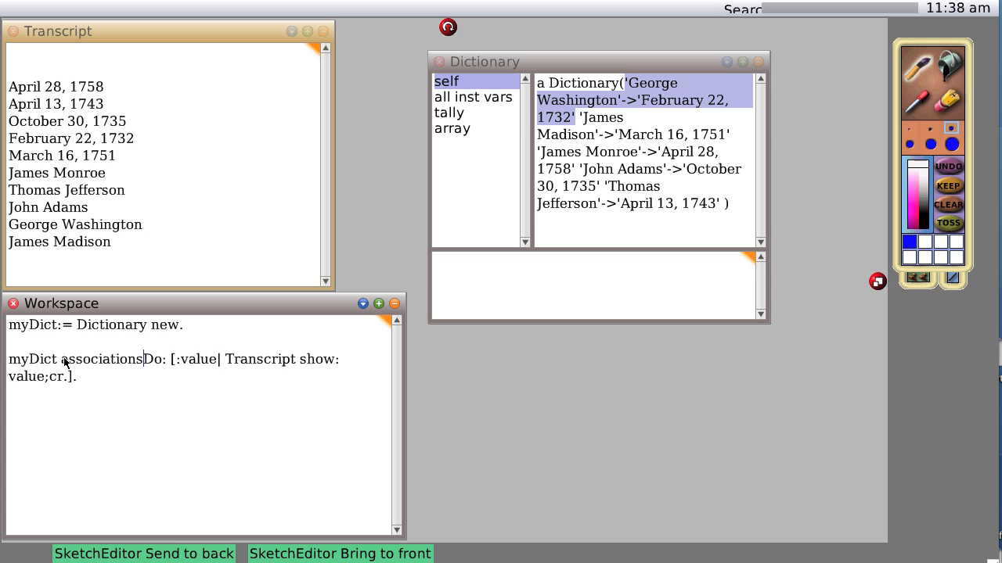
mouse_move(141, 370)
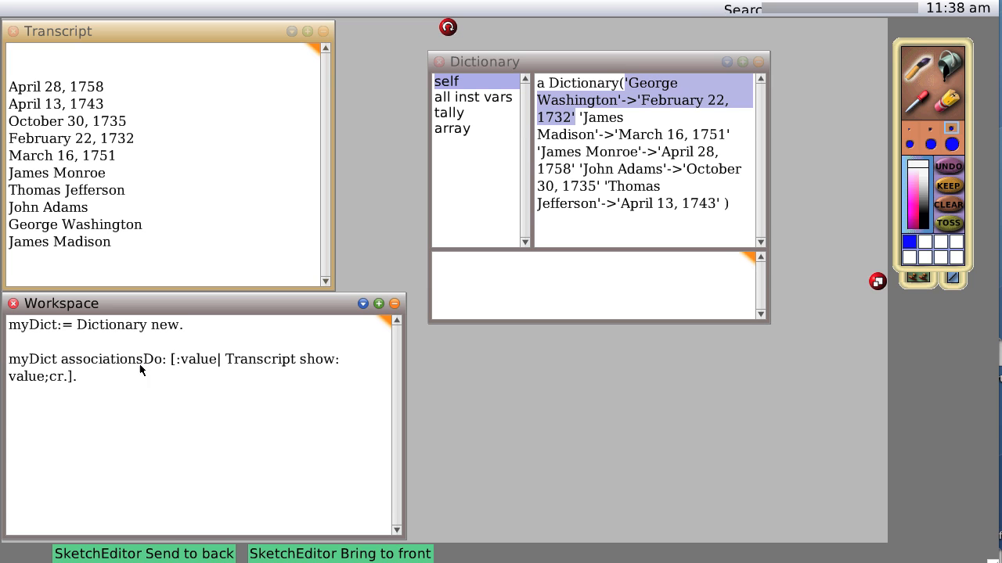
double_click(125, 359)
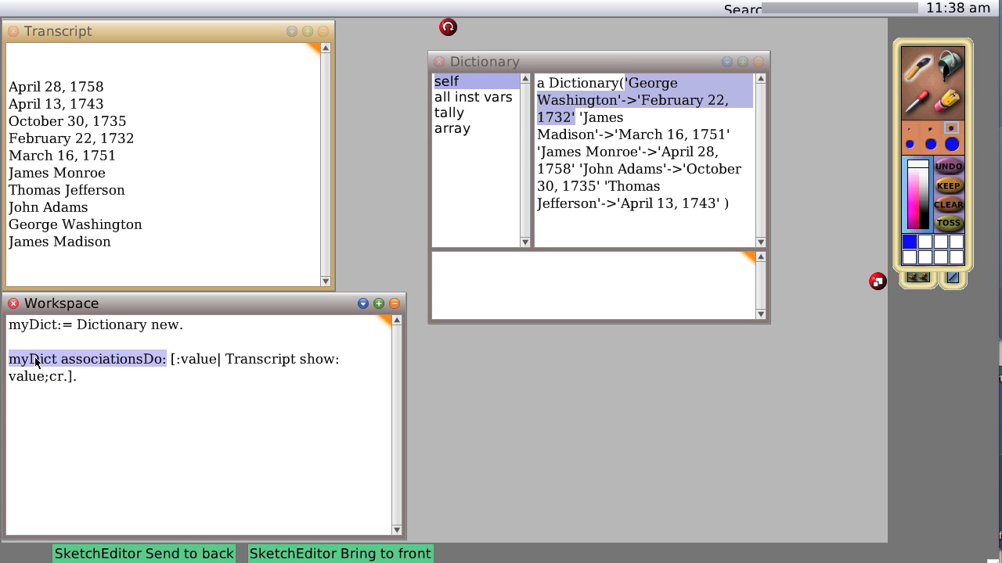
mouse_move(194, 360)
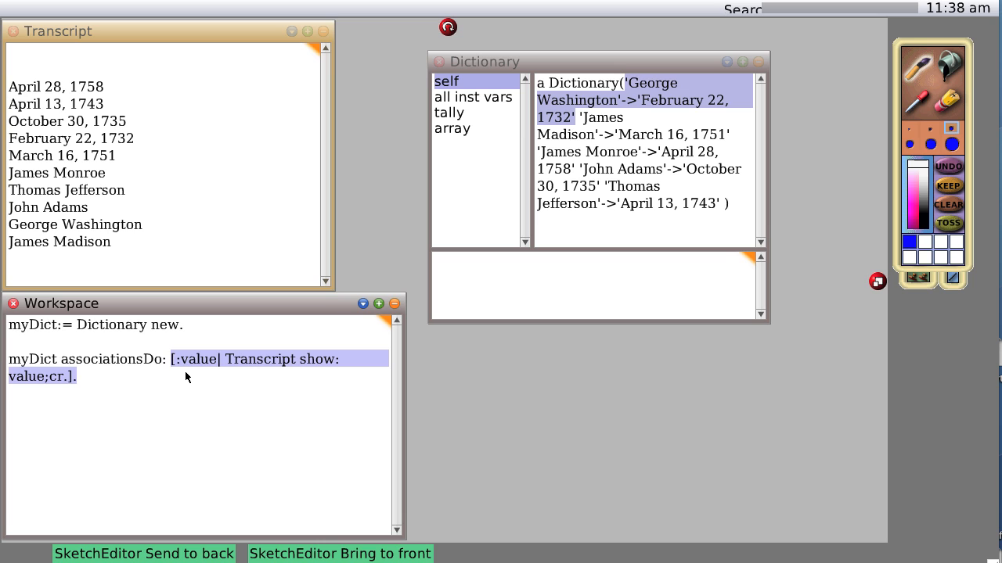
mouse_move(198, 364)
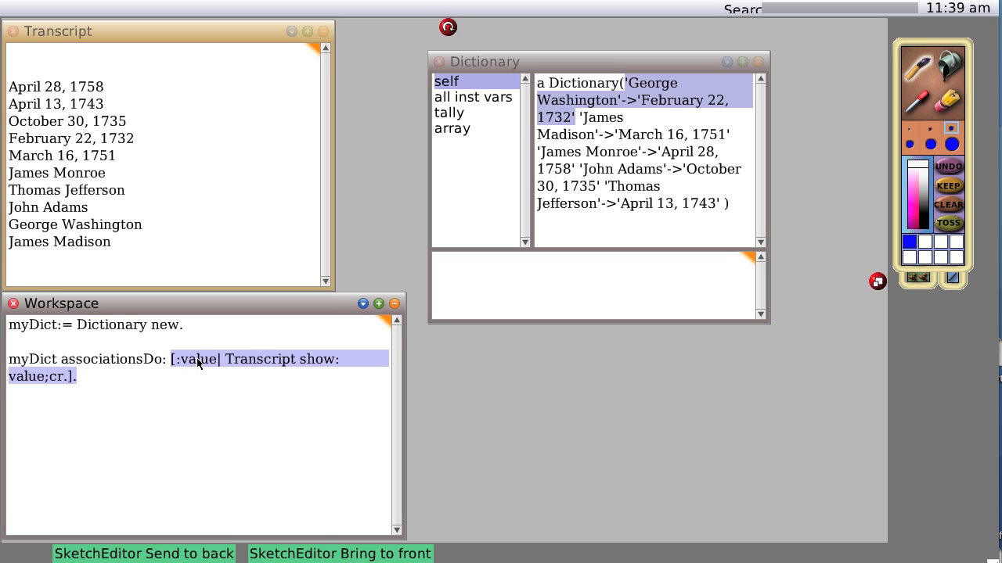
- Select and run the associationsDo: statement to print the name->date pairs
click(99, 382)
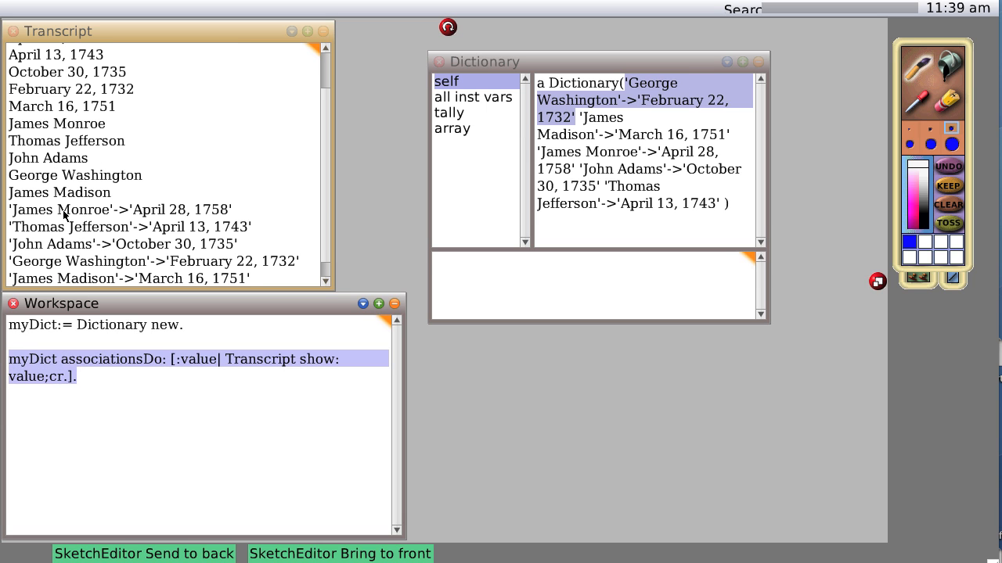
mouse_move(329, 239)
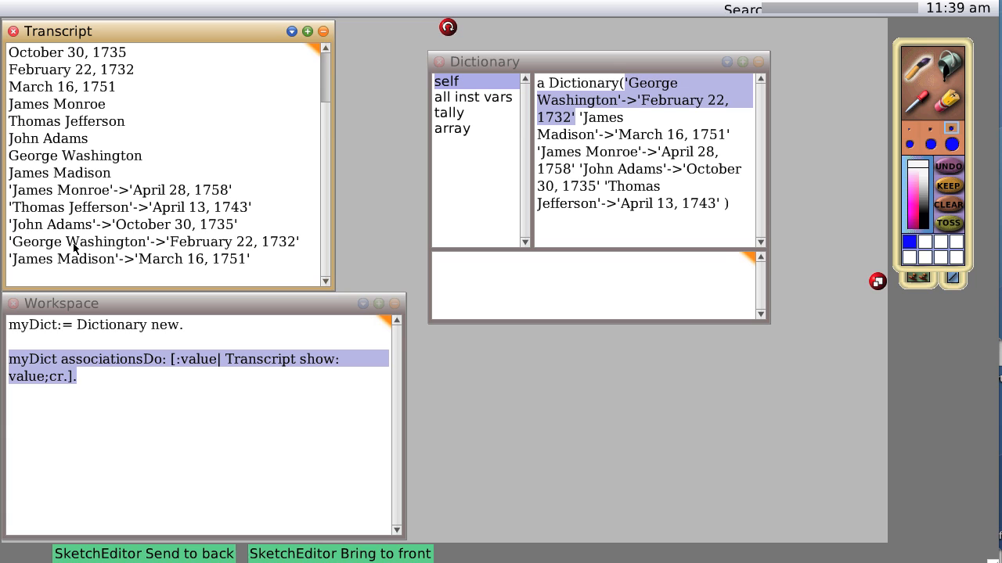
mouse_move(121, 192)
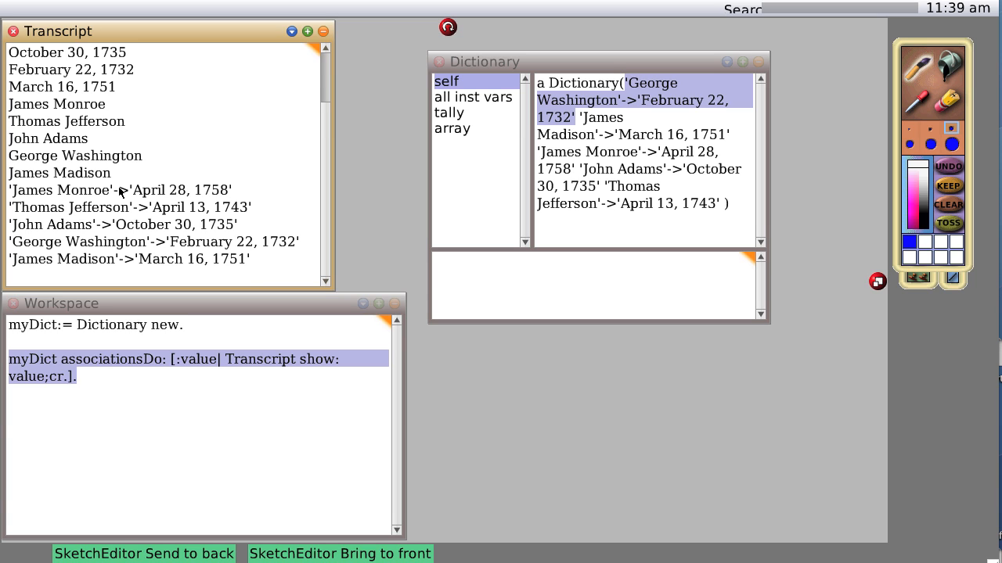
mouse_move(224, 195)
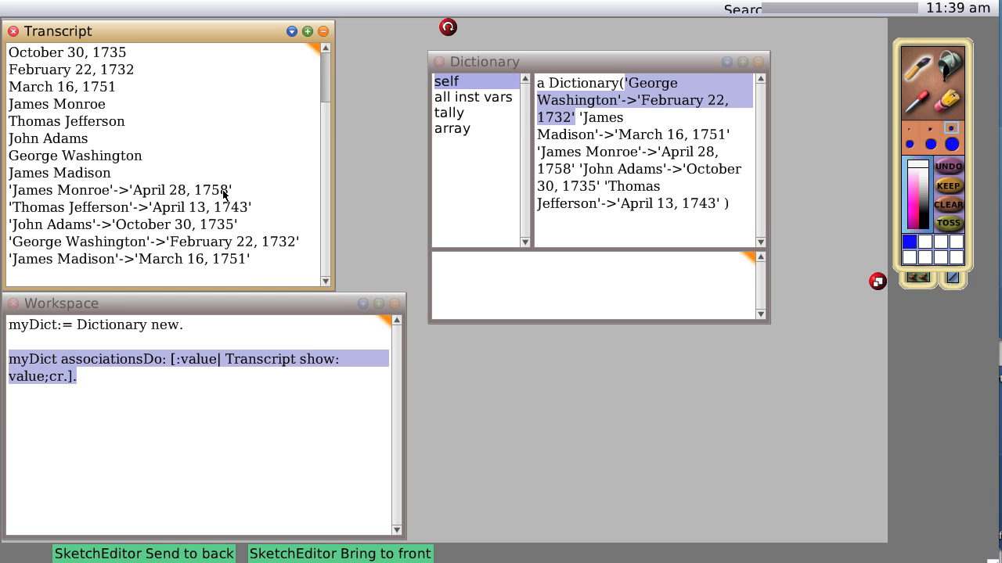
mouse_move(151, 225)
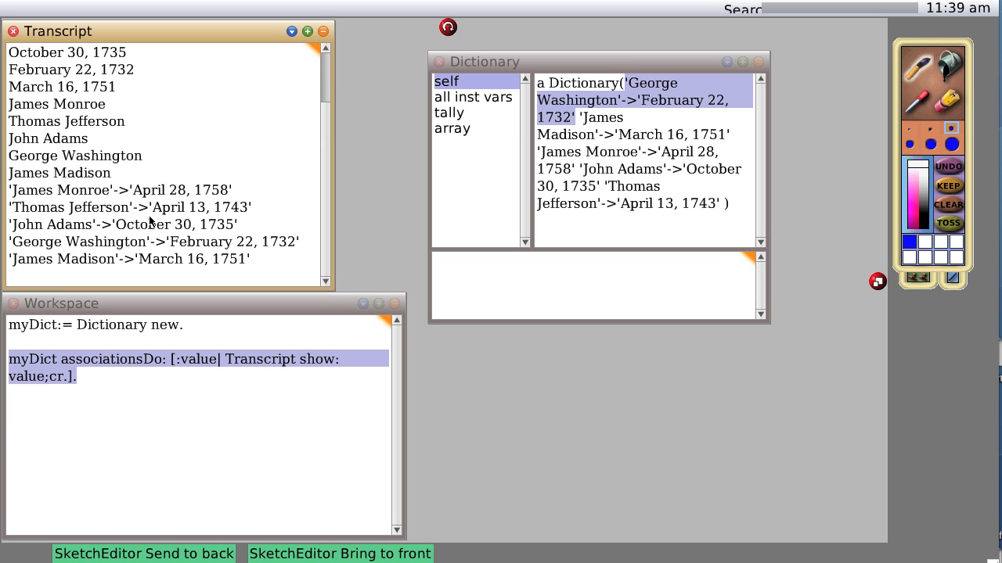
mouse_move(100, 377)
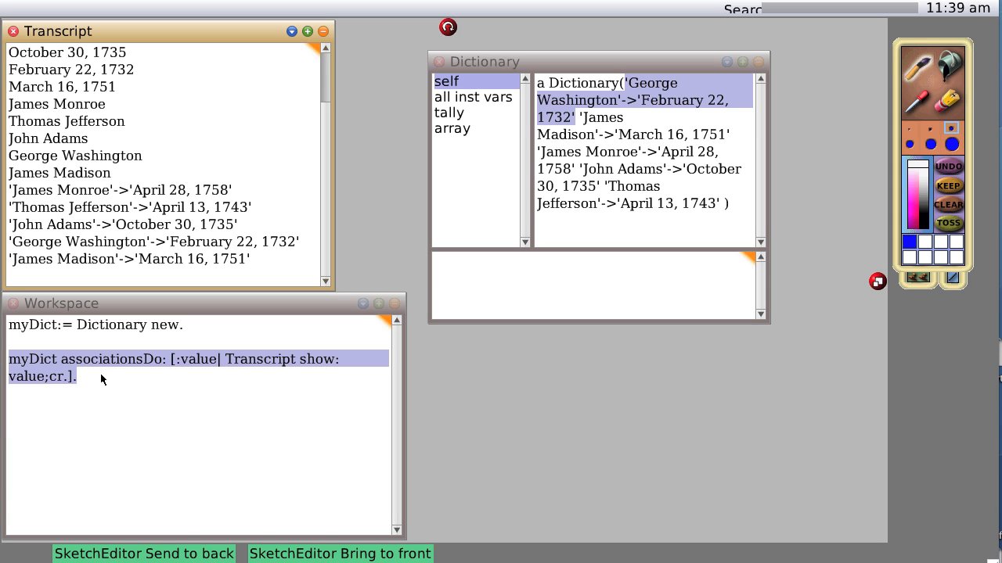
mouse_move(141, 350)
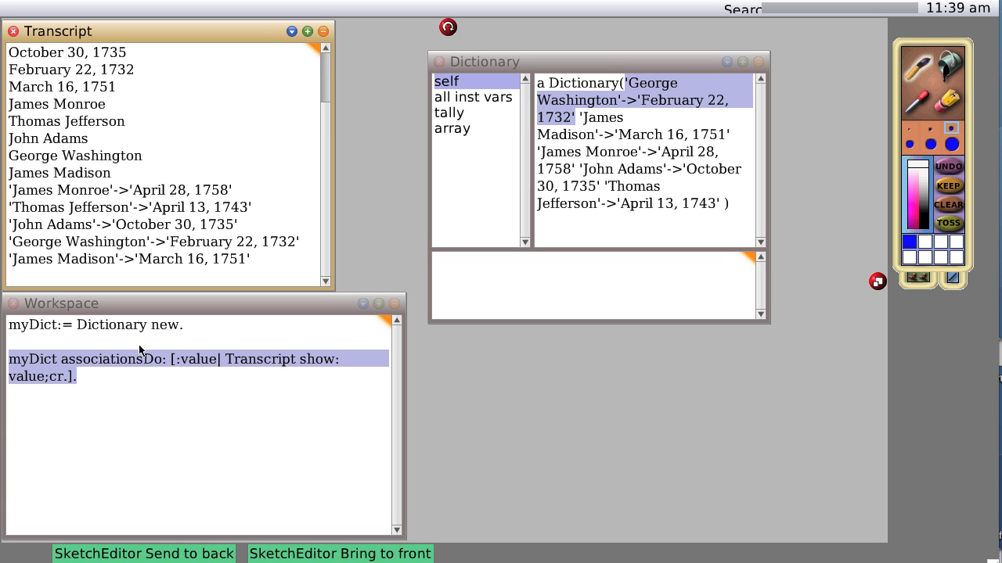
mouse_move(44, 368)
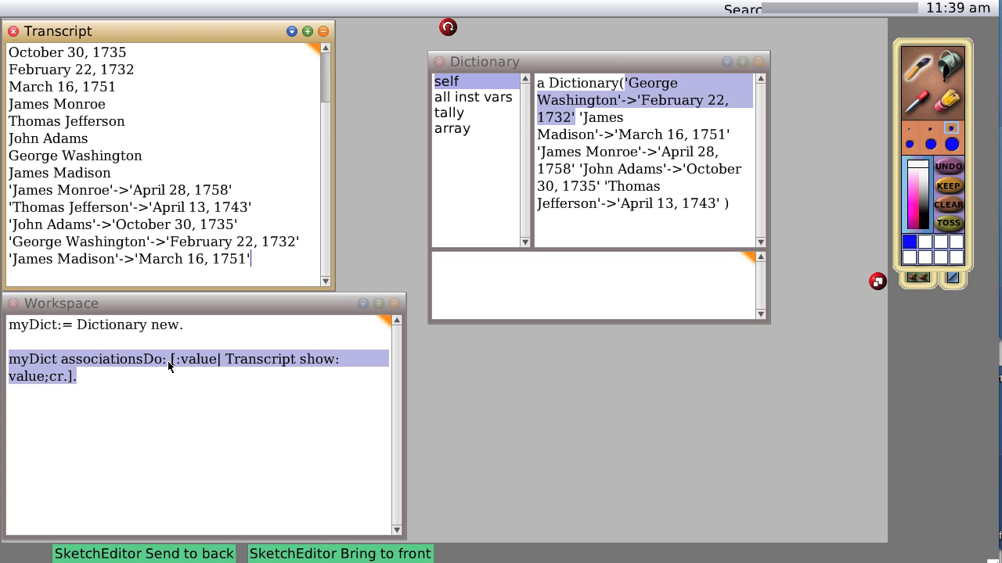
mouse_move(165, 367)
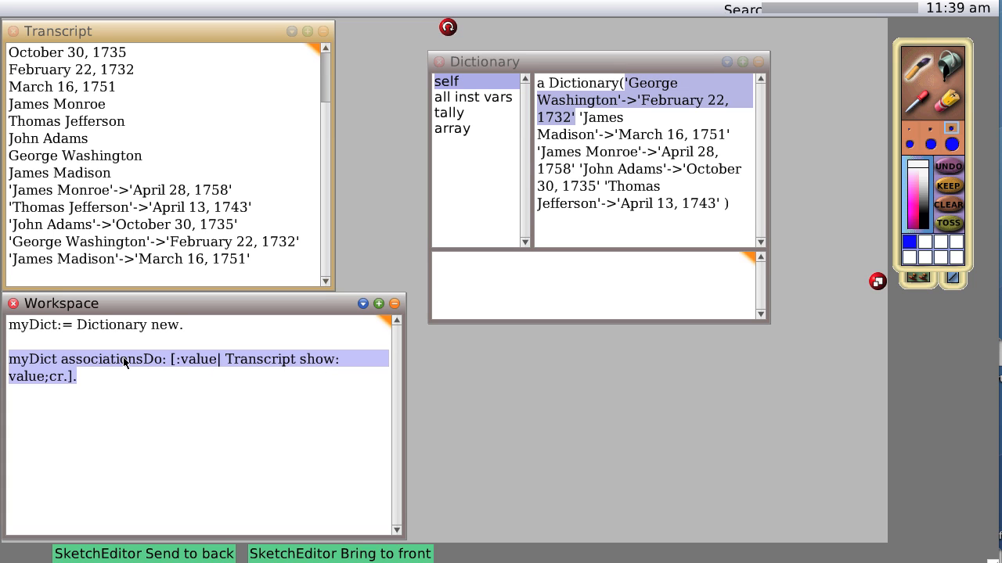
mouse_move(102, 381)
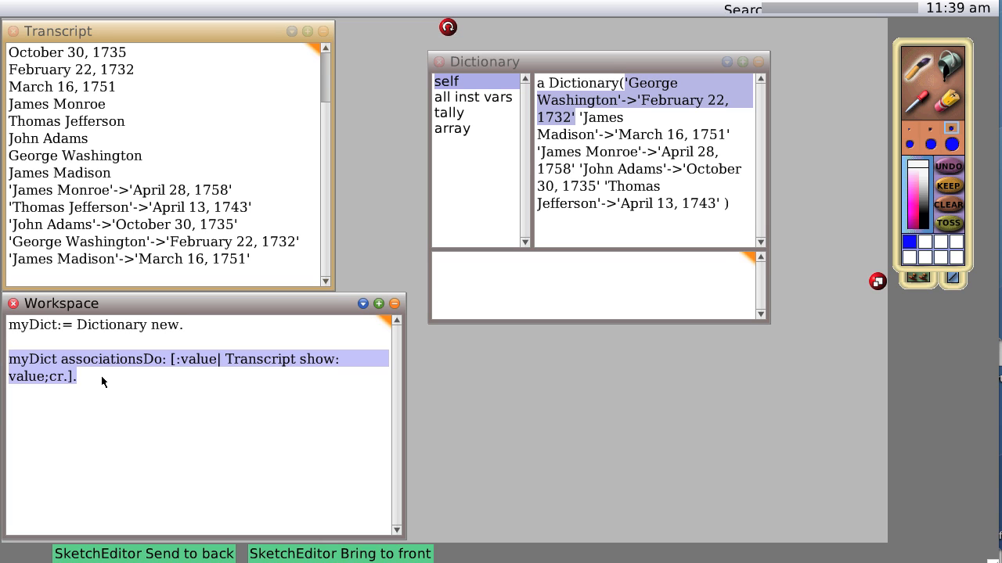
mouse_move(114, 115)
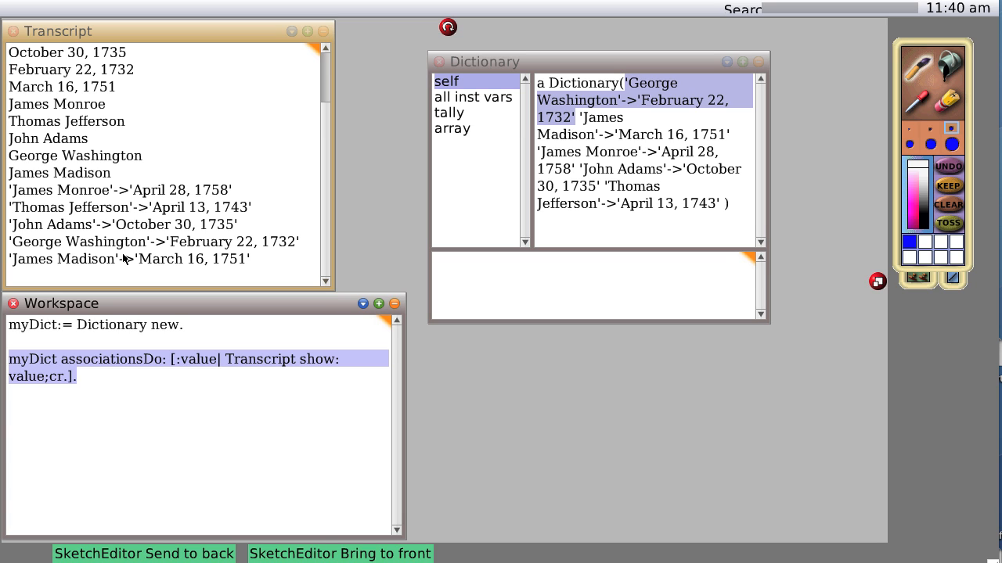
mouse_move(71, 341)
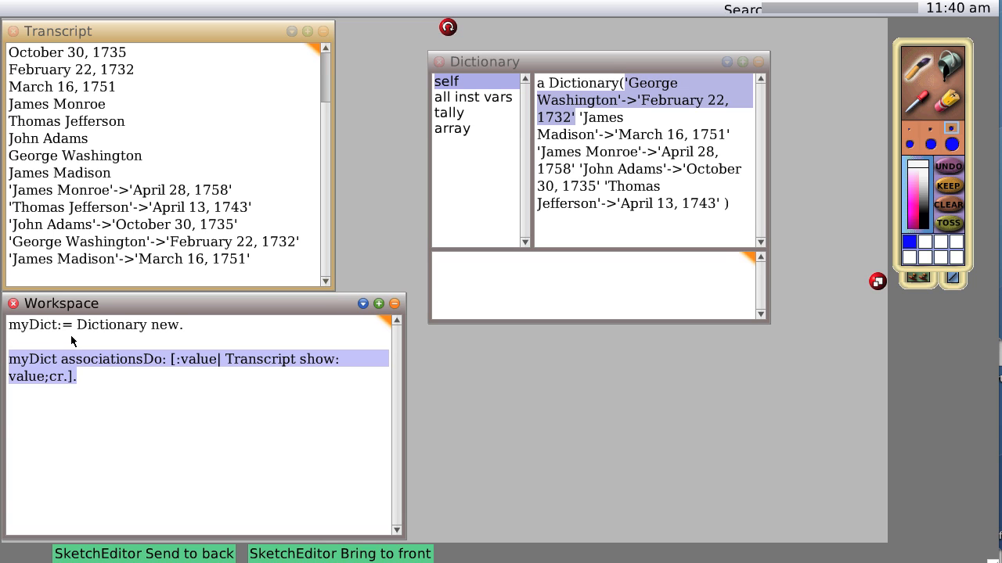
- Select 'Dictionary new.' in the first Workspace line
click(78, 325)
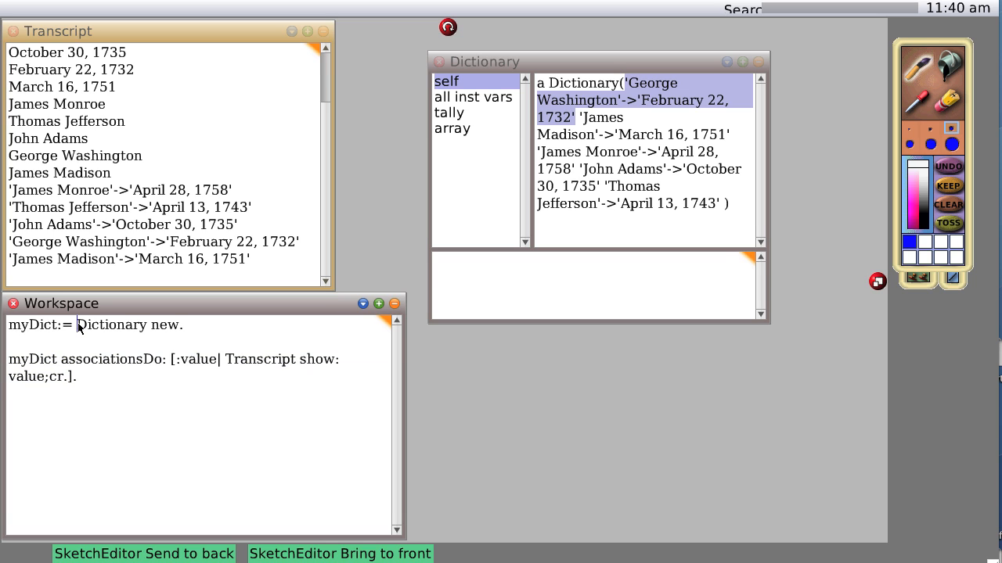
double_click(110, 325)
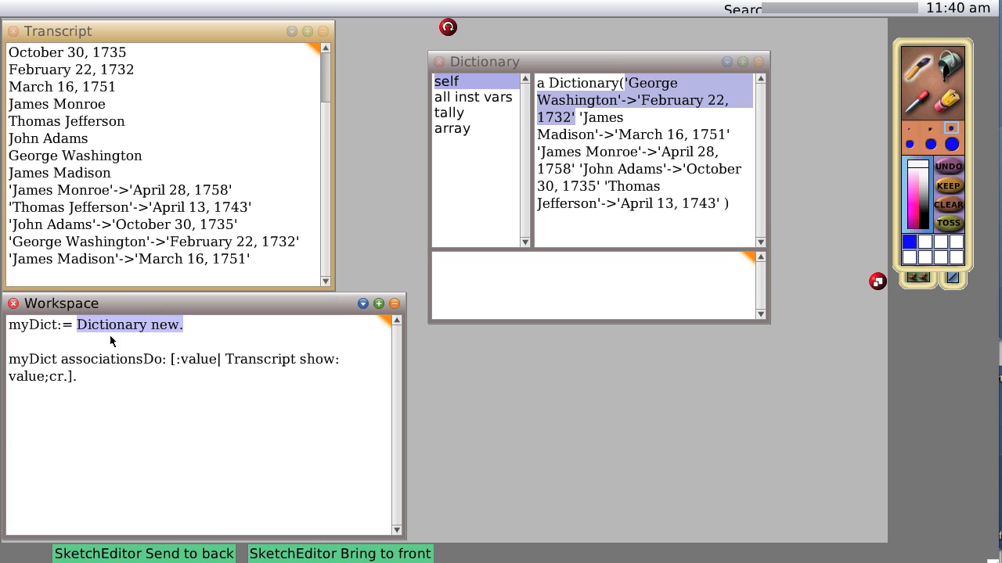
mouse_move(185, 330)
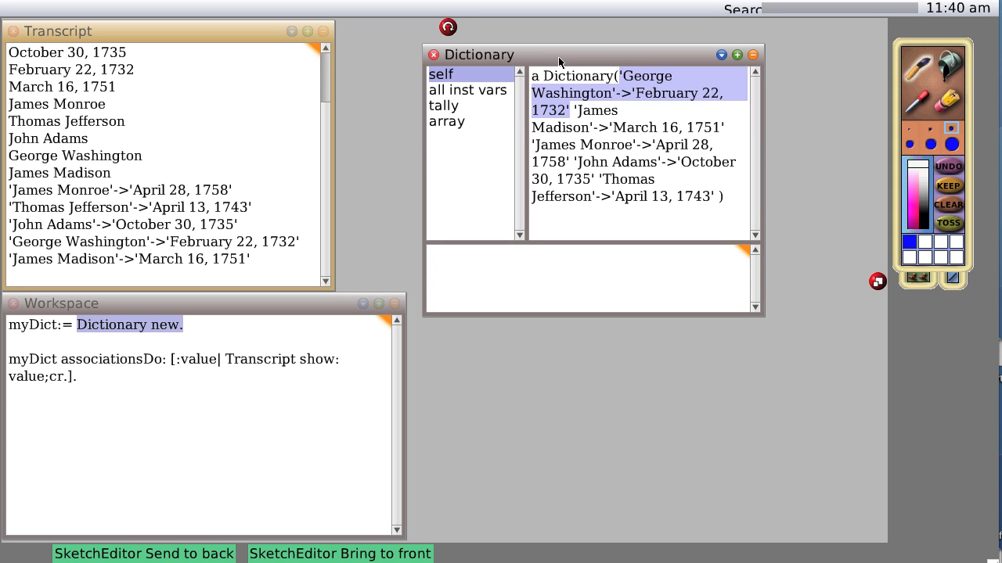
mouse_move(134, 375)
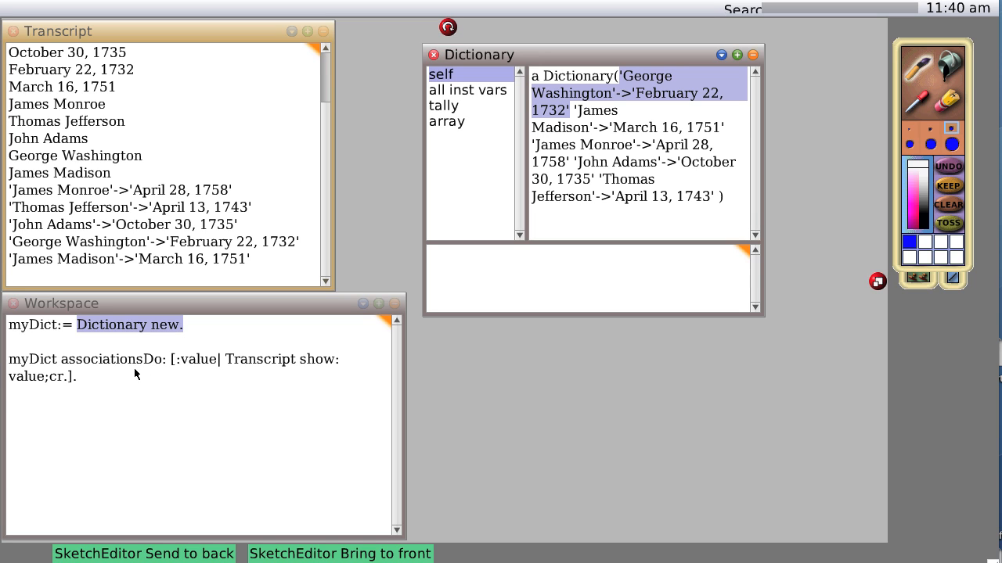
mouse_move(217, 391)
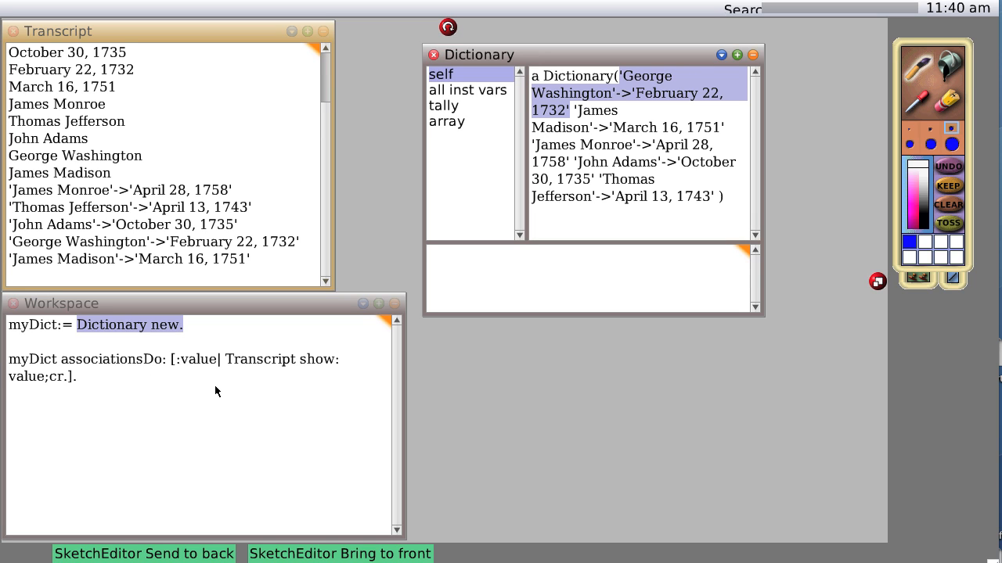